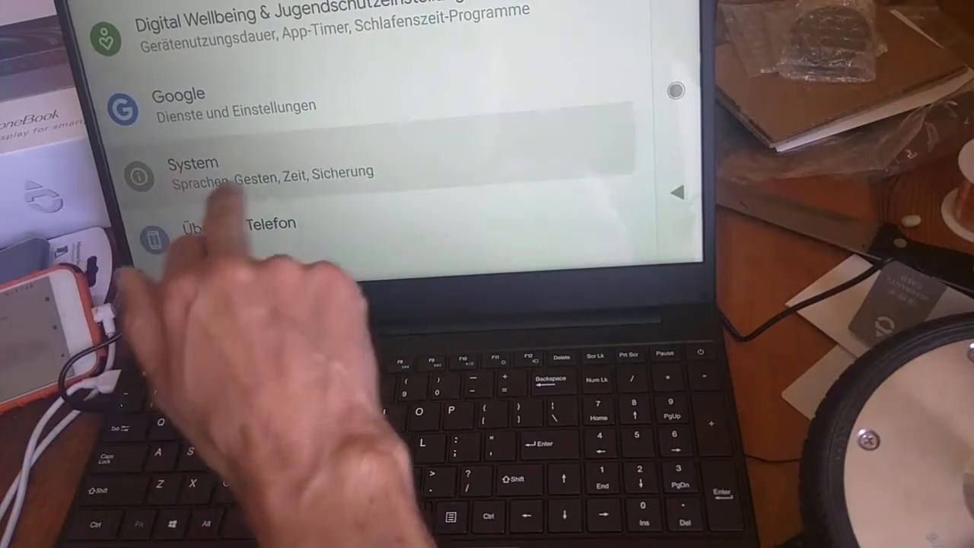
Set the Anywtk physical keyboard to the German (Deutsch) layout in Sprachen und Eingabe settings
left_click(192, 171)
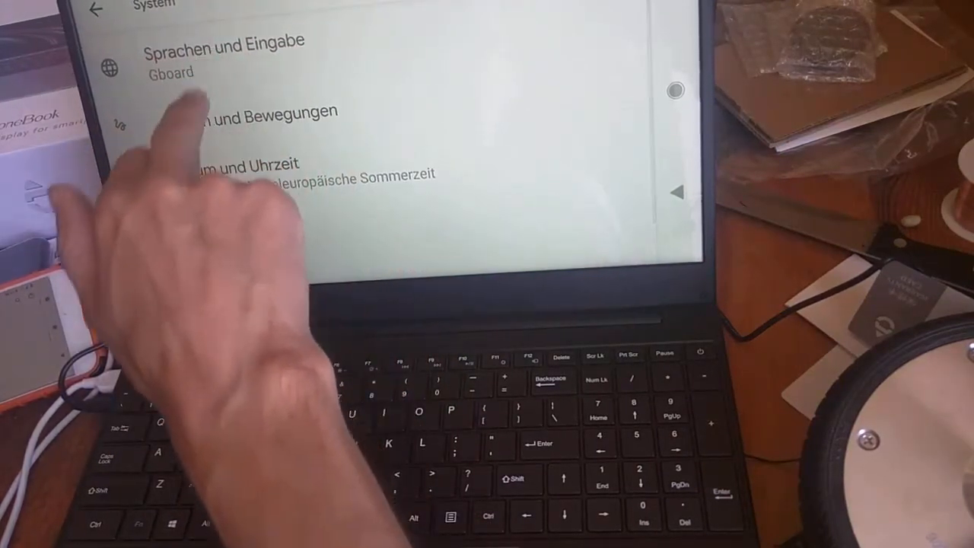
left_click(223, 53)
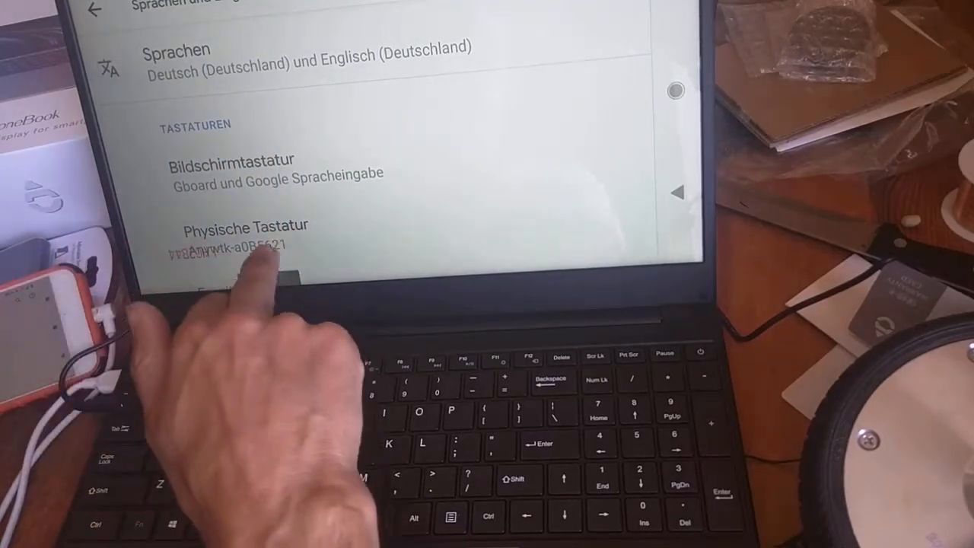
left_click(246, 225)
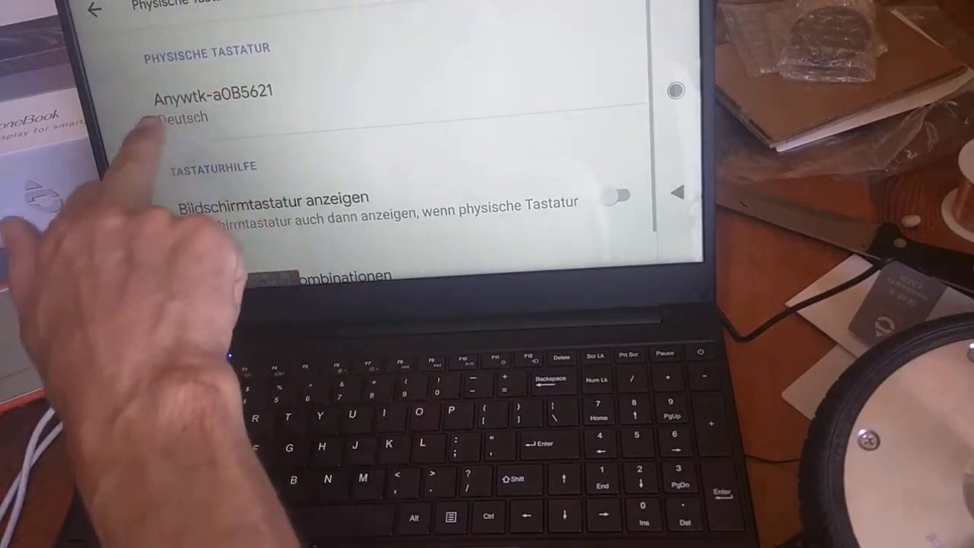
left_click(205, 103)
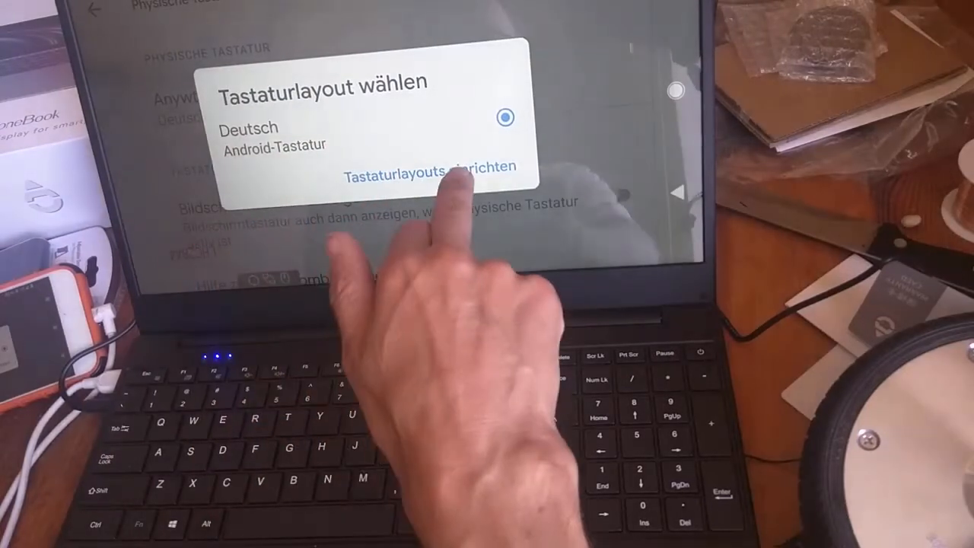
left_click(434, 166)
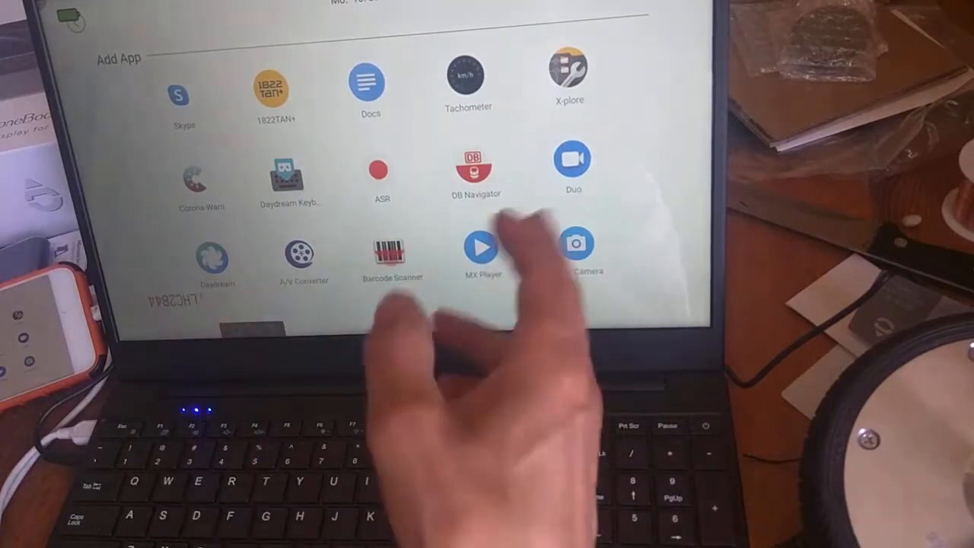
Scroll through the Add App grid to find Firefox
scroll("down", 3)
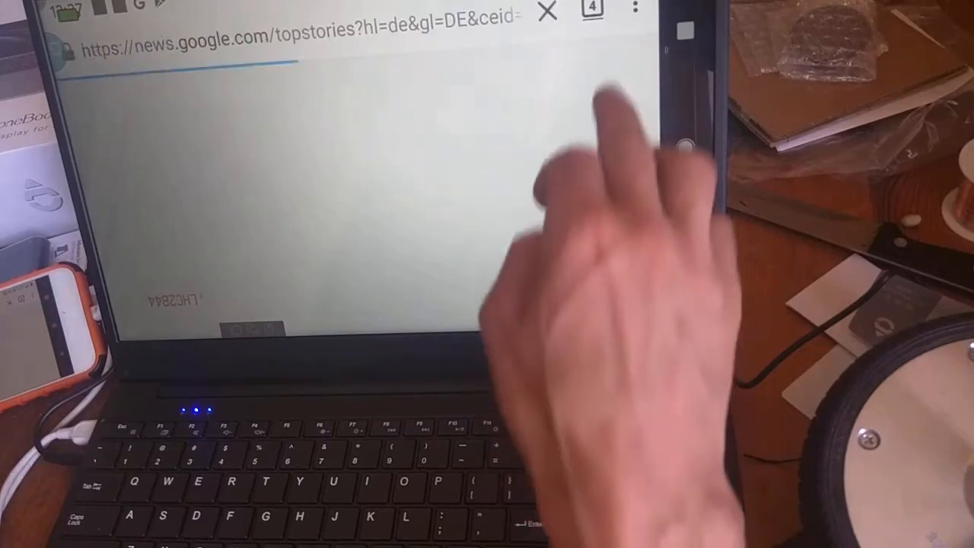
Exit Firefox back to the Anyware desktop
left_click(634, 8)
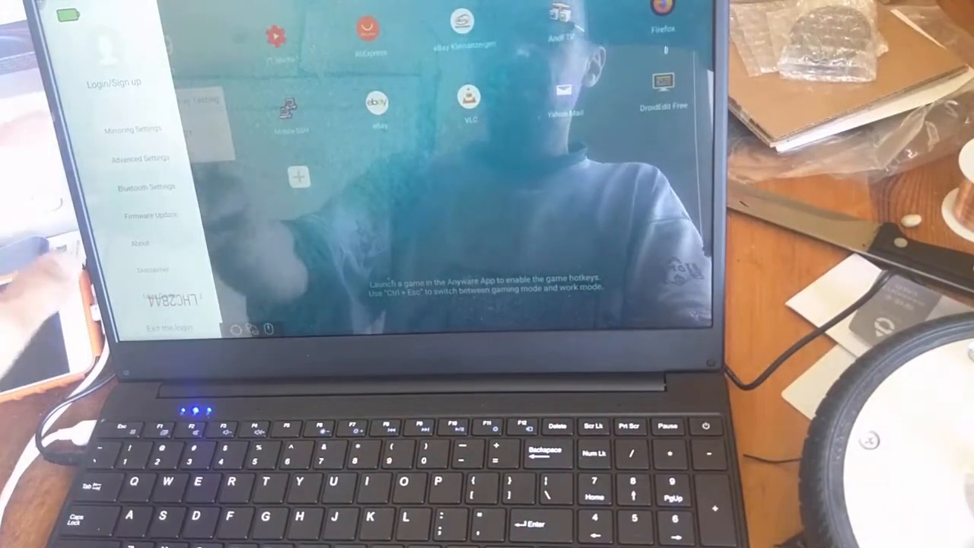
Review the Game Mode and High Definition mirroring options, then close the dialog
left_click(133, 128)
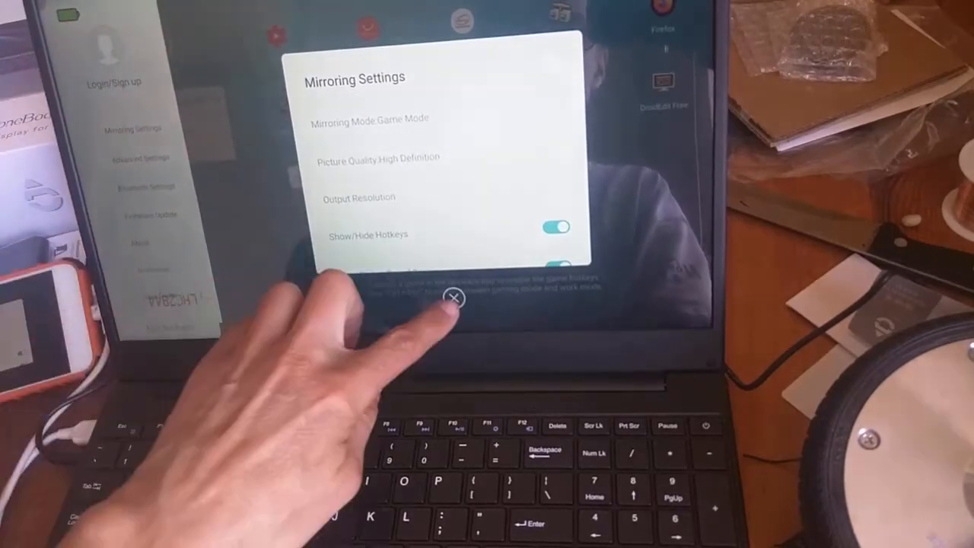
left_click(454, 297)
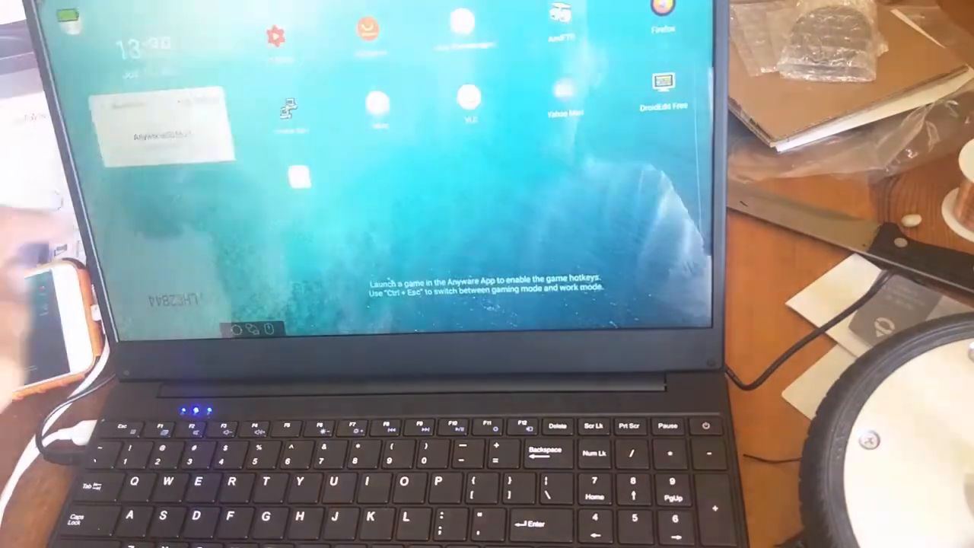